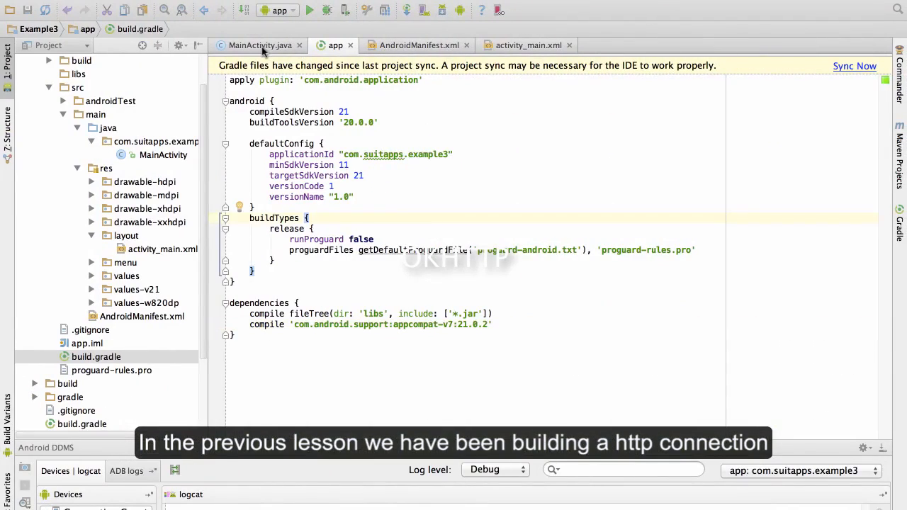
# Review the existing HttpClient request code in MainActivity's doInBackground method
pyautogui.click(260, 45)
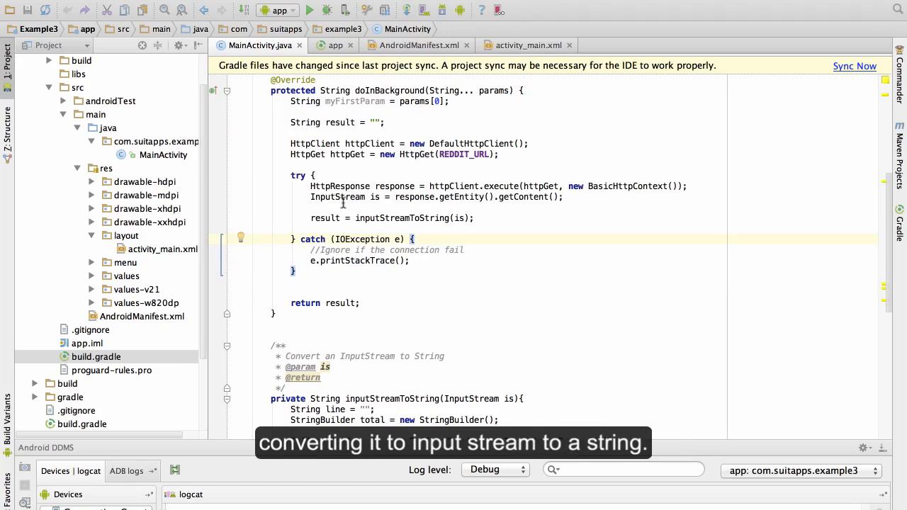
pyautogui.scroll(-3)
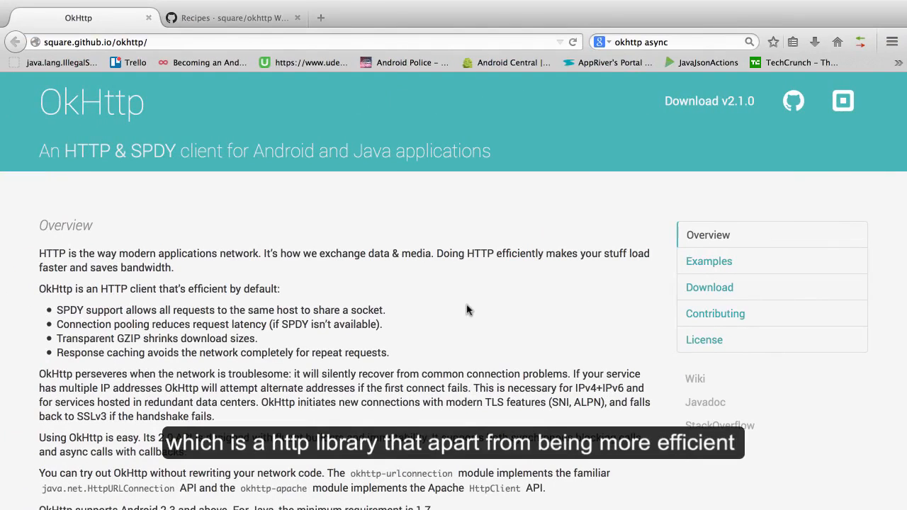
pyautogui.moveTo(405, 273)
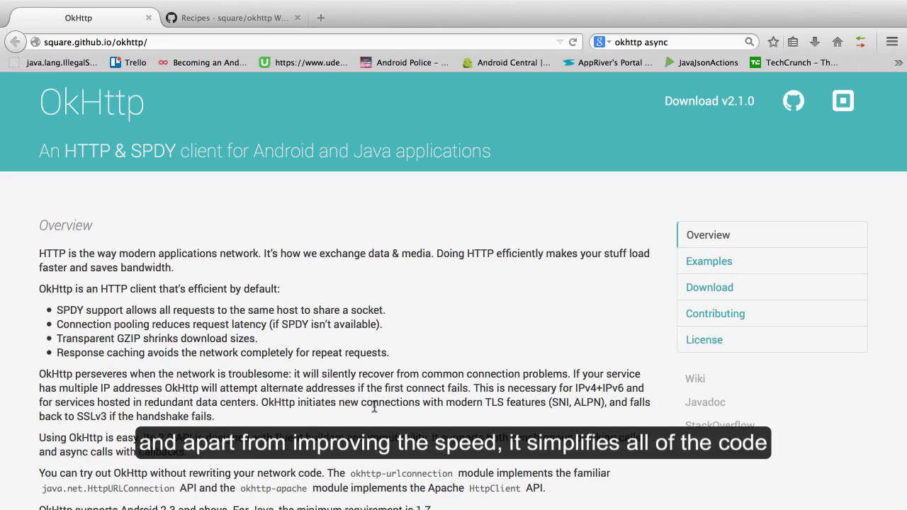
# Scroll to the OkHttp Examples section and highlight parts of the GET A URL sample code
pyautogui.scroll(-3)
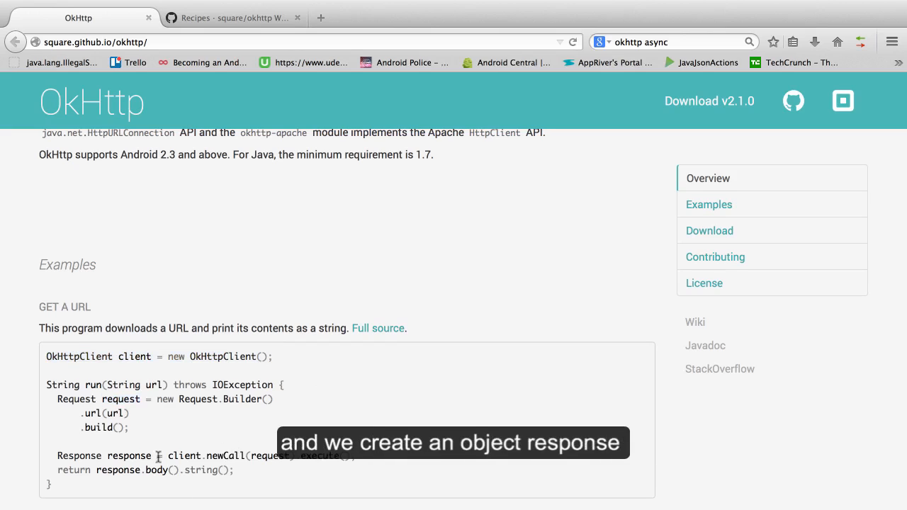
pyautogui.doubleClick(79, 456)
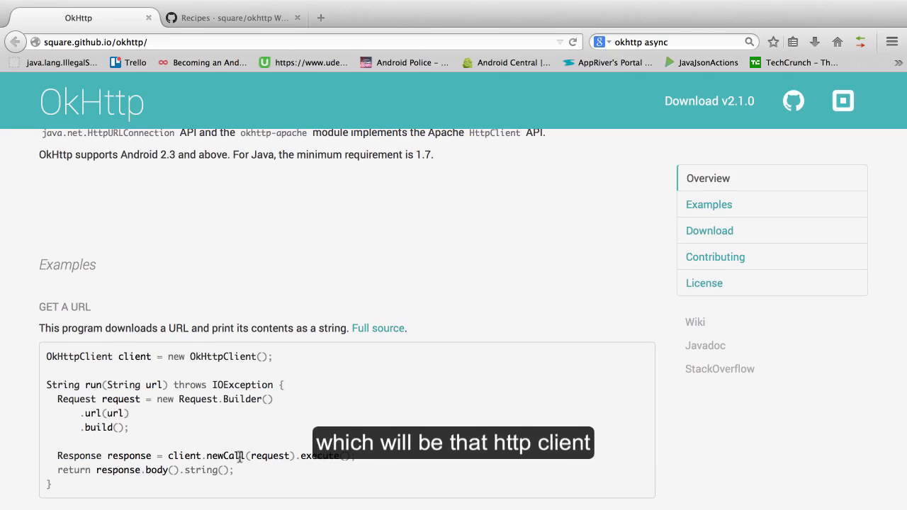
pyautogui.doubleClick(134, 357)
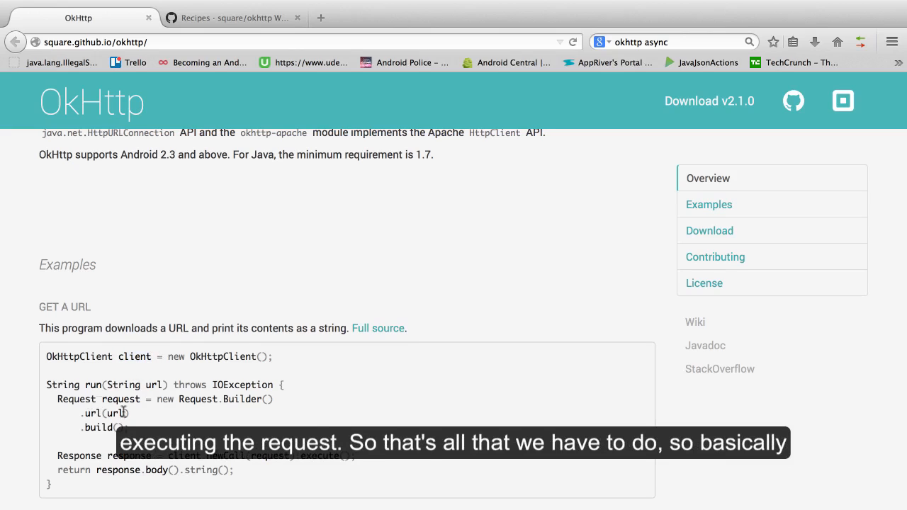
pyautogui.moveTo(285, 387)
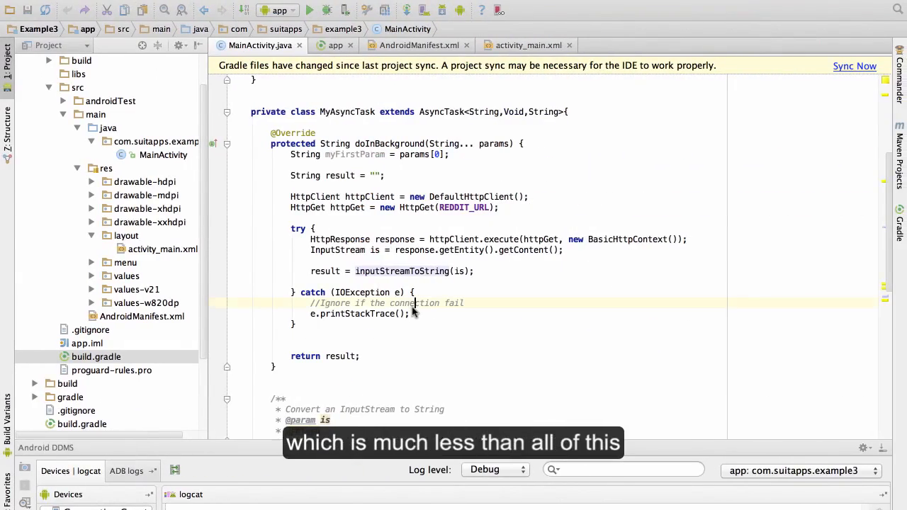
# Delete the old HttpClient request code from doInBackground
pyautogui.scroll(-3)
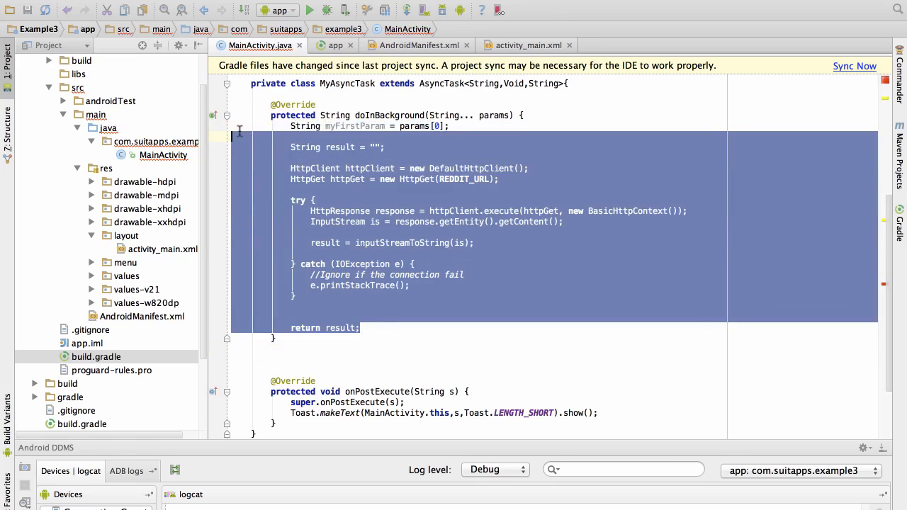
pyautogui.press('Delete')
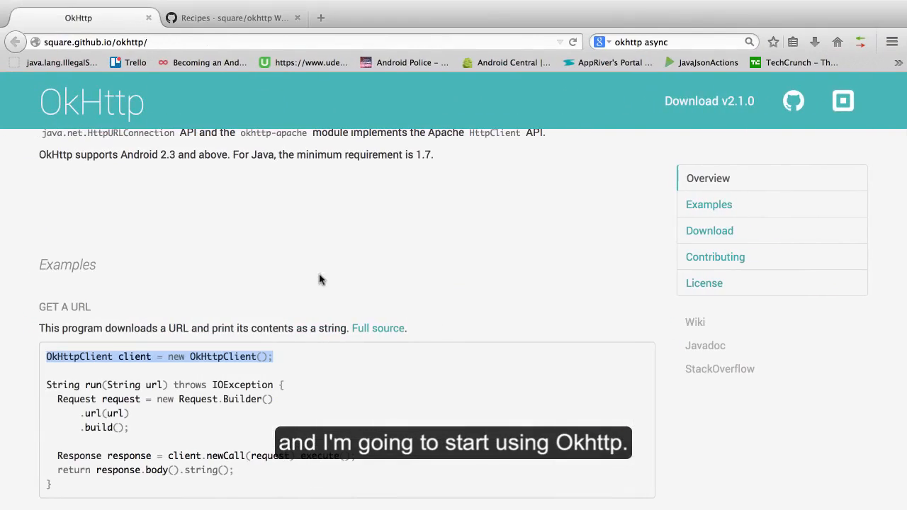
# Scroll the OkHttp Examples down to the POST TO A SERVER sample
pyautogui.scroll(-3)
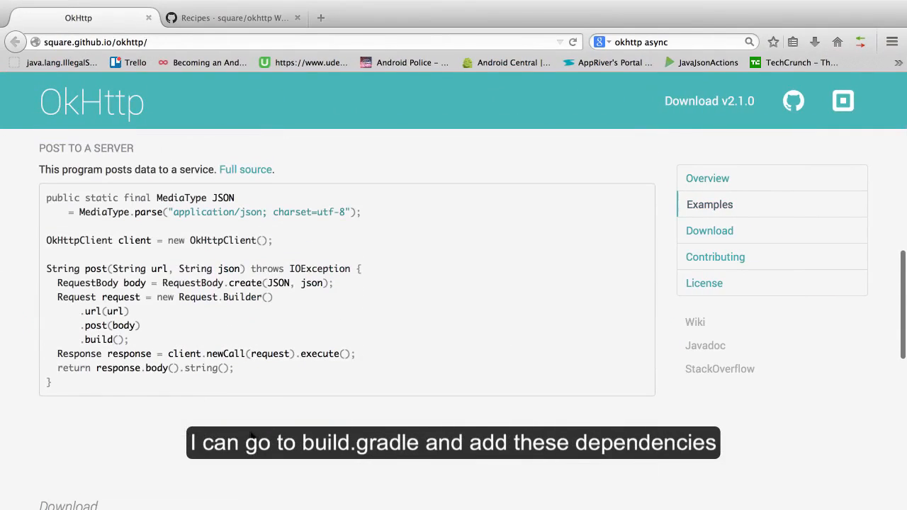
pyautogui.scroll(-3)
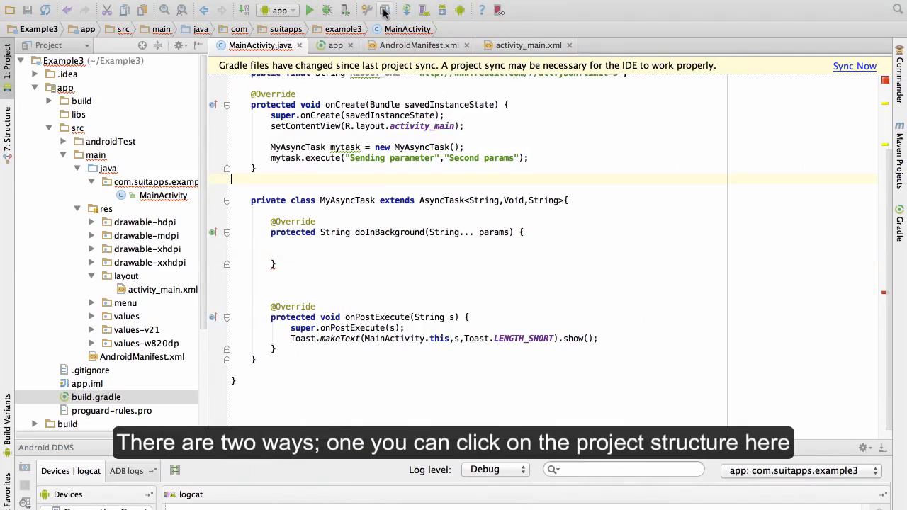
pyautogui.moveTo(385, 10)
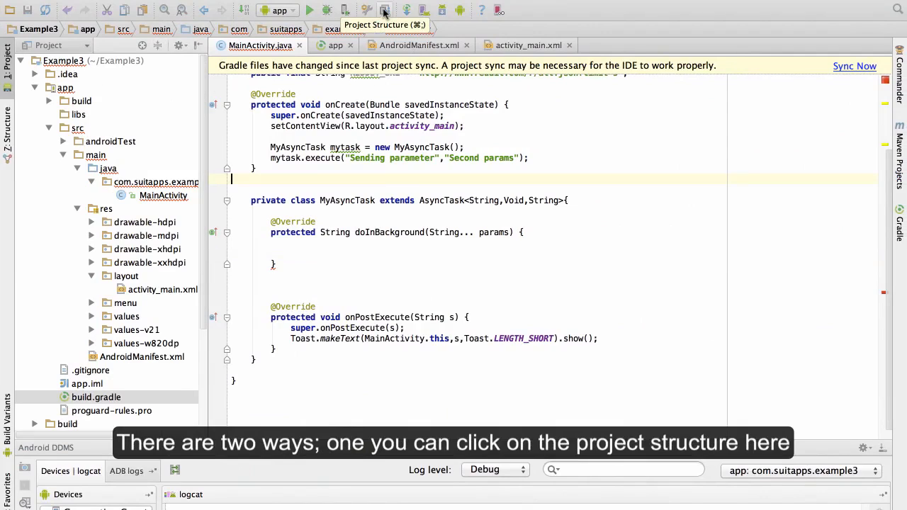
# Open the Example3 module settings and pick com.squareup.okhttp:okhttp:2.1.0 from the library search
pyautogui.click(63, 61)
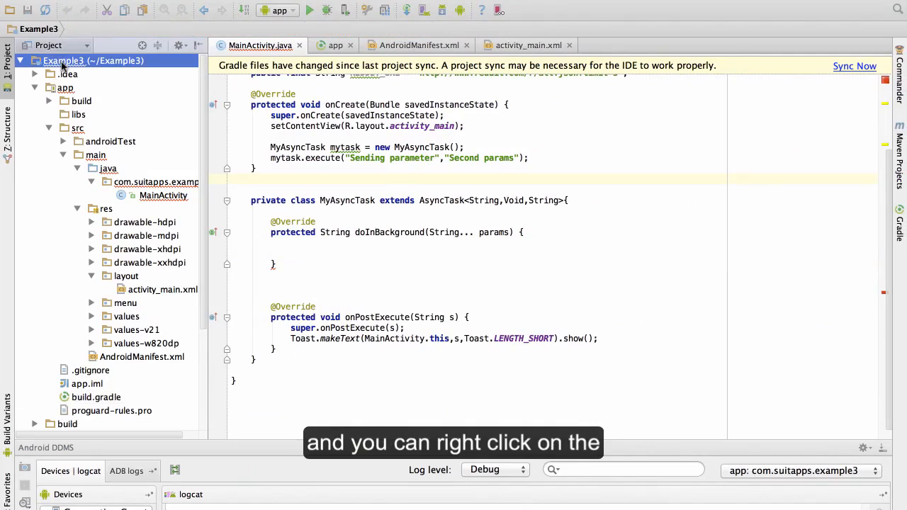
pyautogui.rightClick(64, 60)
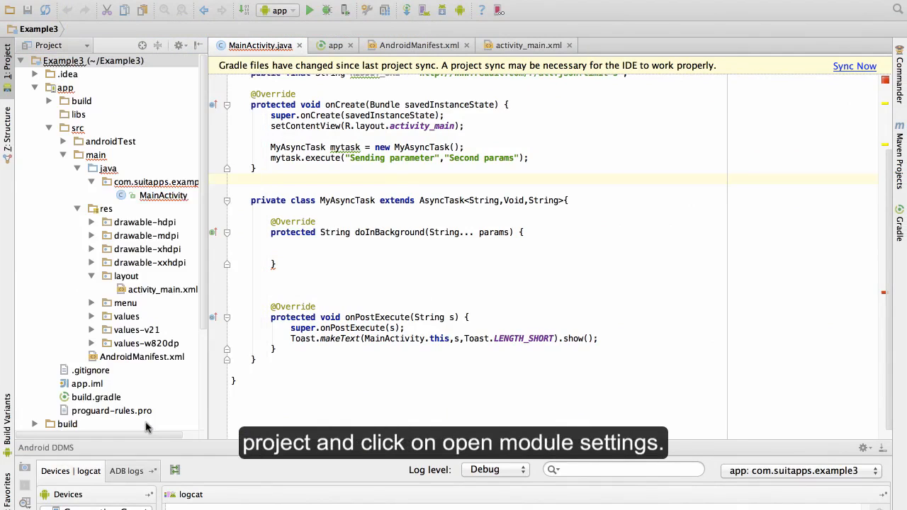
pyautogui.click(444, 31)
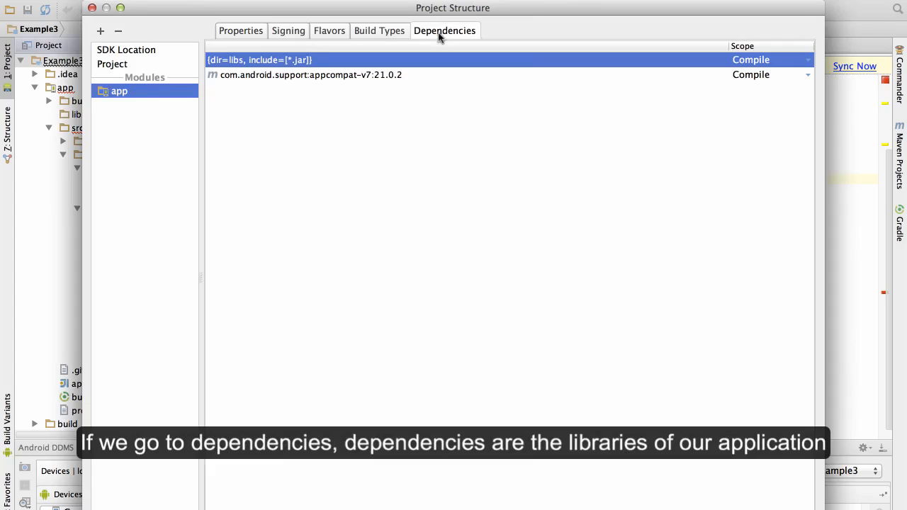
pyautogui.moveTo(454, 321)
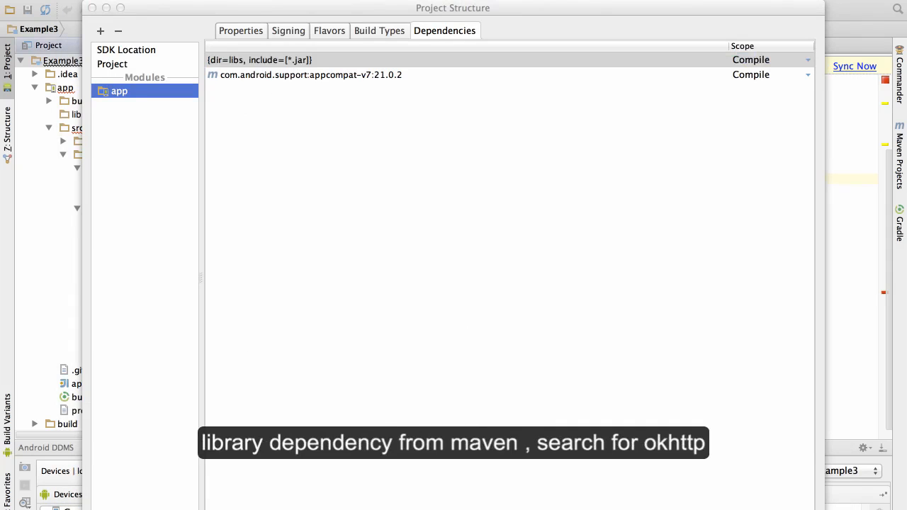
pyautogui.write('okhttp:okhttp:20120626')
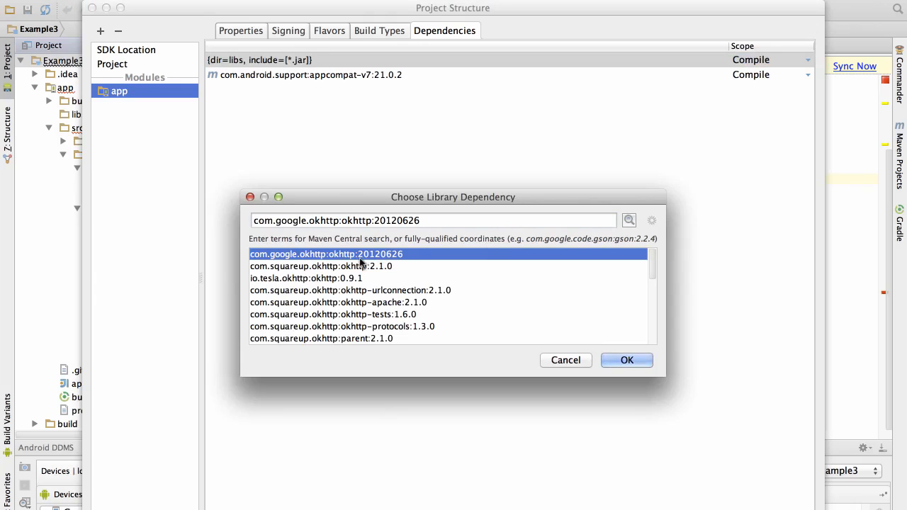
pyautogui.click(320, 266)
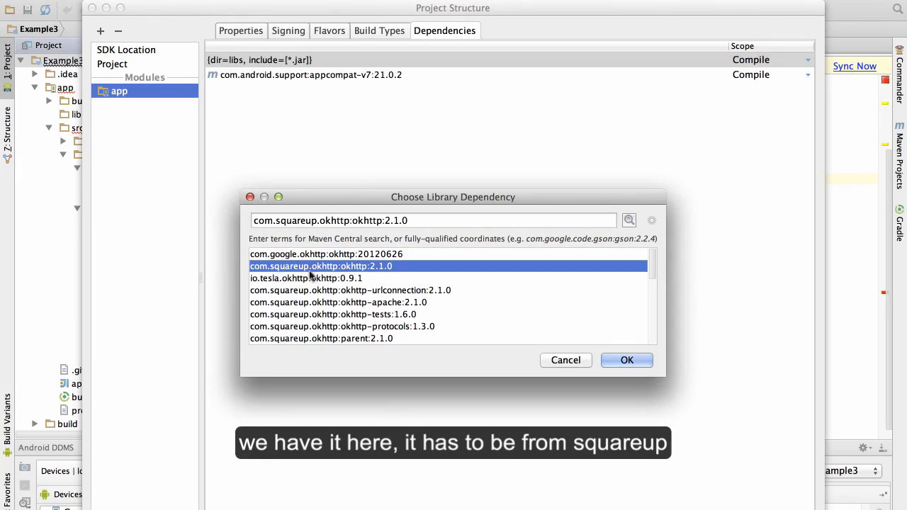
pyautogui.moveTo(489, 320)
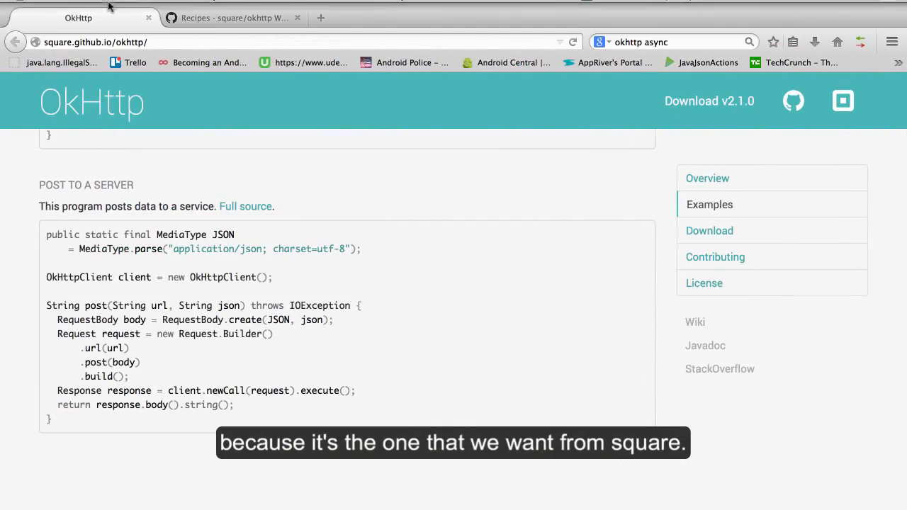
pyautogui.click(96, 42)
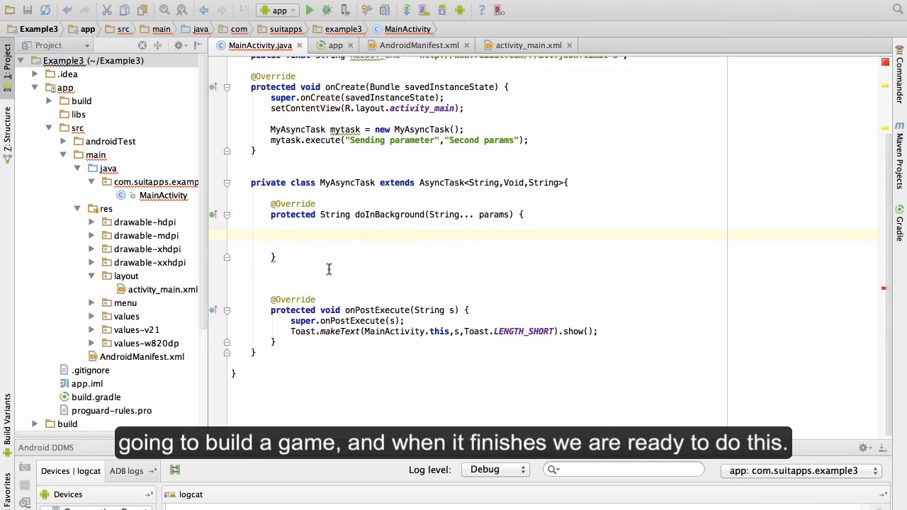
# Type 'OkHttpClient client = new OkHttpClient();' into doInBackground with code completion
pyautogui.write('Ok')
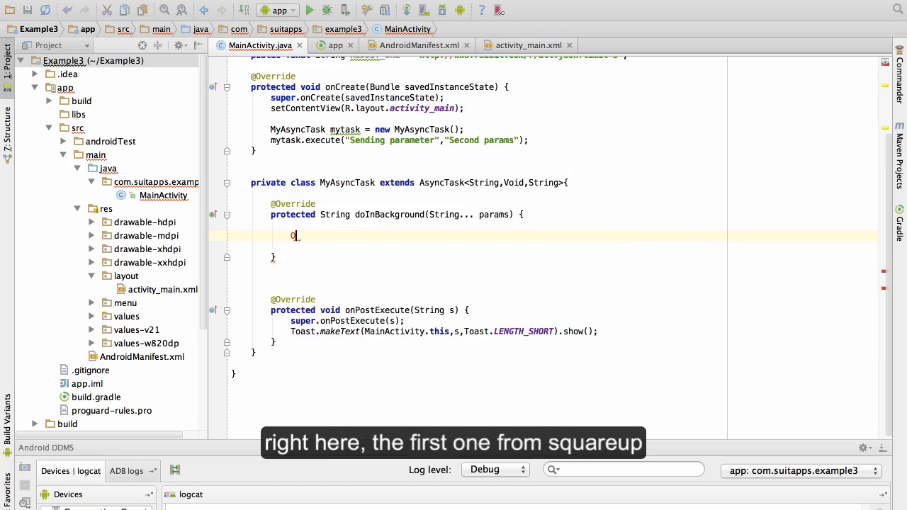
pyautogui.write('OkHttpClient client')
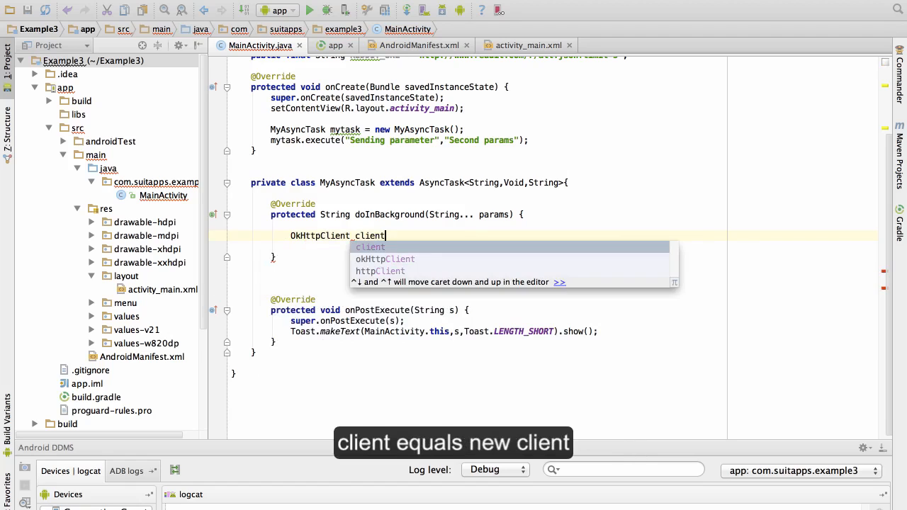
pyautogui.write('= new C')
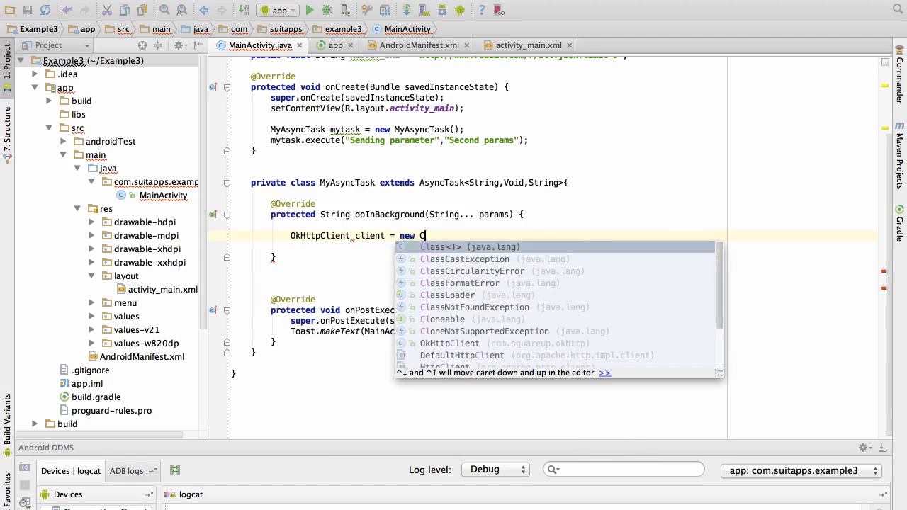
pyautogui.write('lient();')
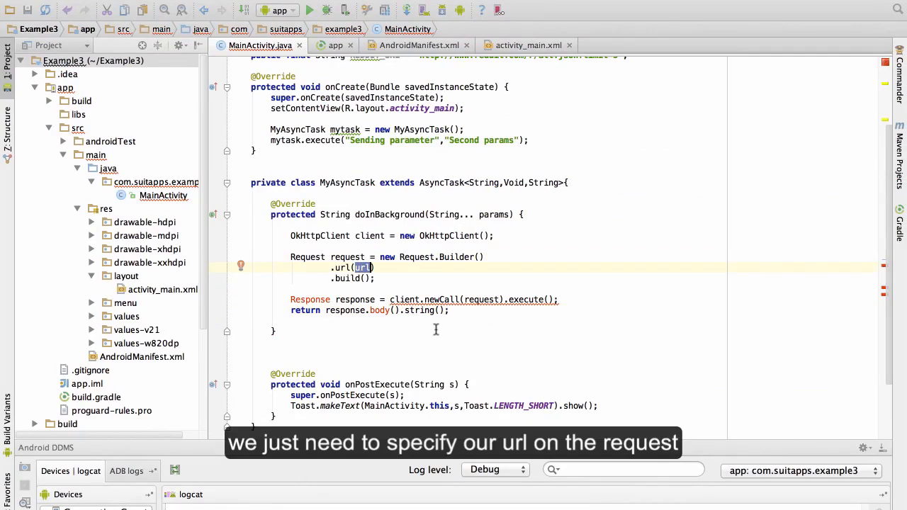
pyautogui.moveTo(318, 302)
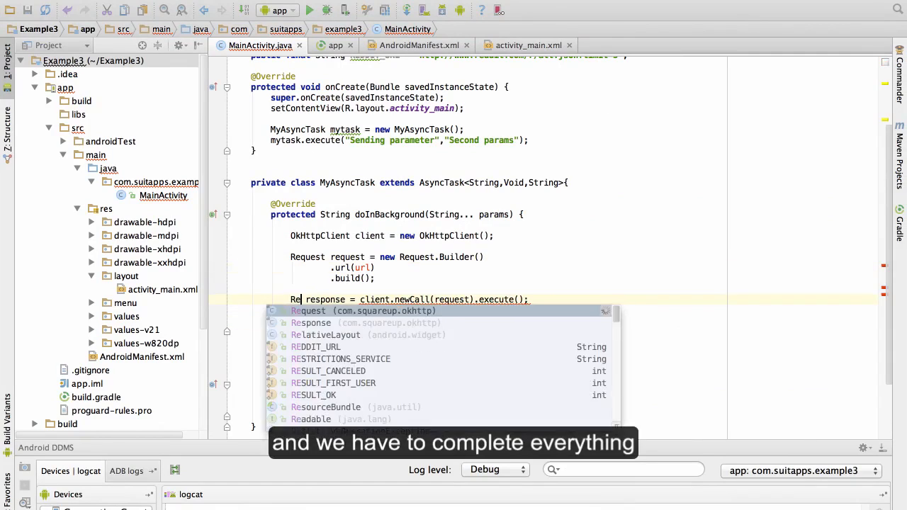
# Point the Request builder's url at the REDDIT_URL constant
pyautogui.write('spons')
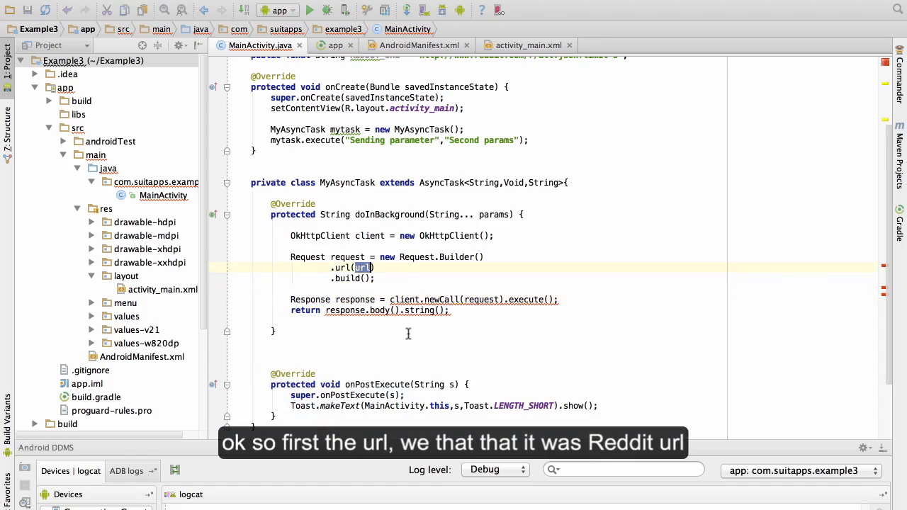
pyautogui.write('R')
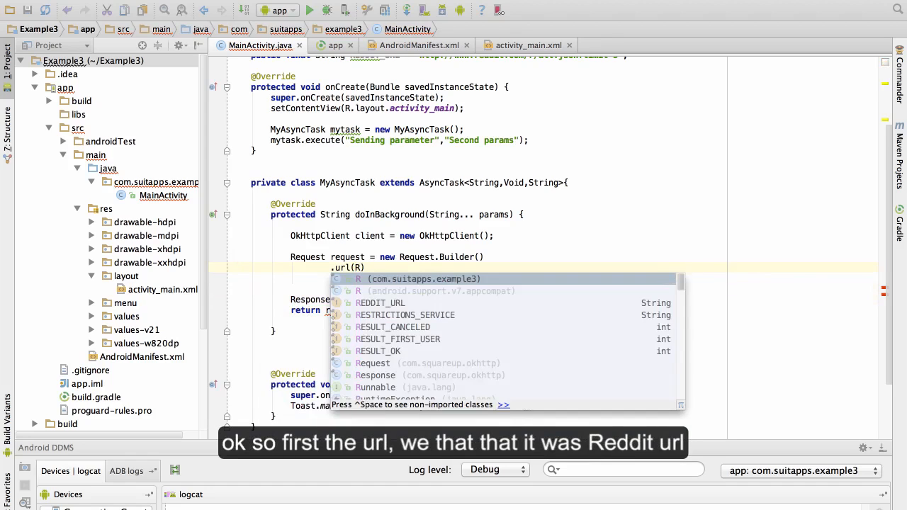
pyautogui.write('REDDIT_URL')
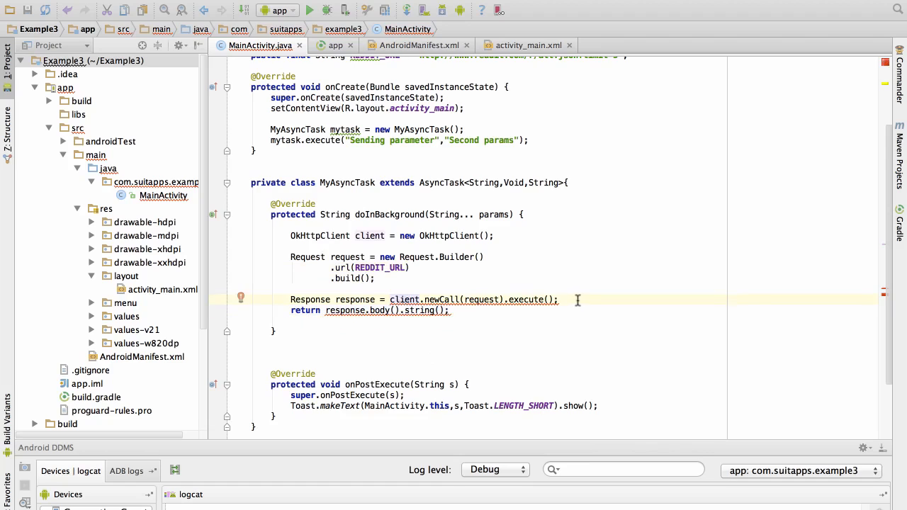
pyautogui.moveTo(560, 300)
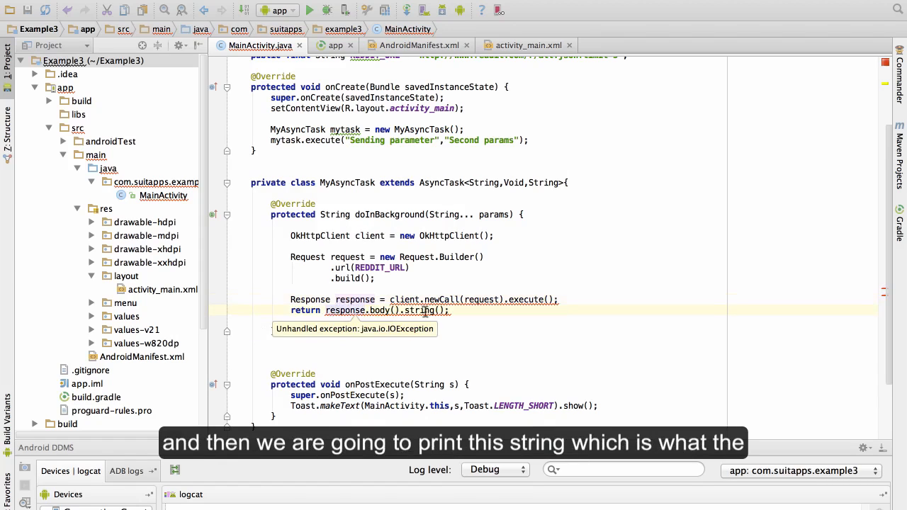
pyautogui.moveTo(346, 185)
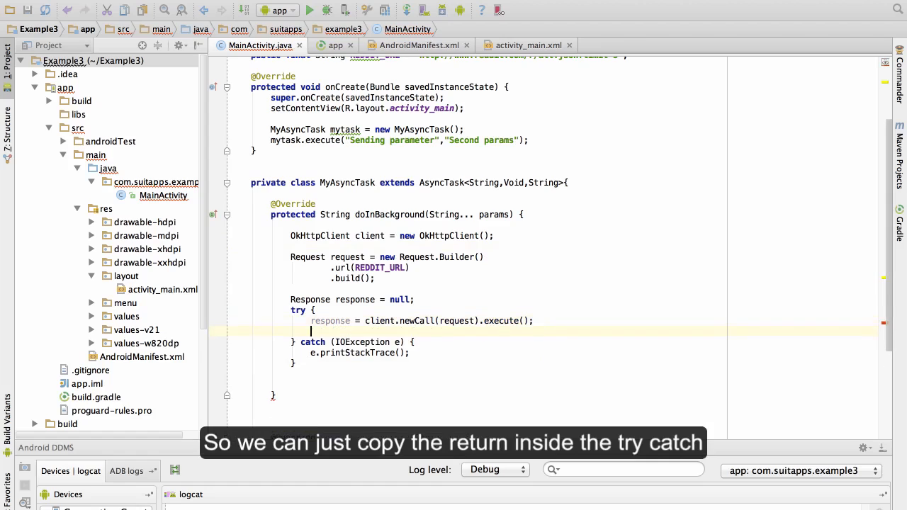
# Return response.body().string() inside try, add 'return null;' after the catch
pyautogui.write('return response.body().string();')
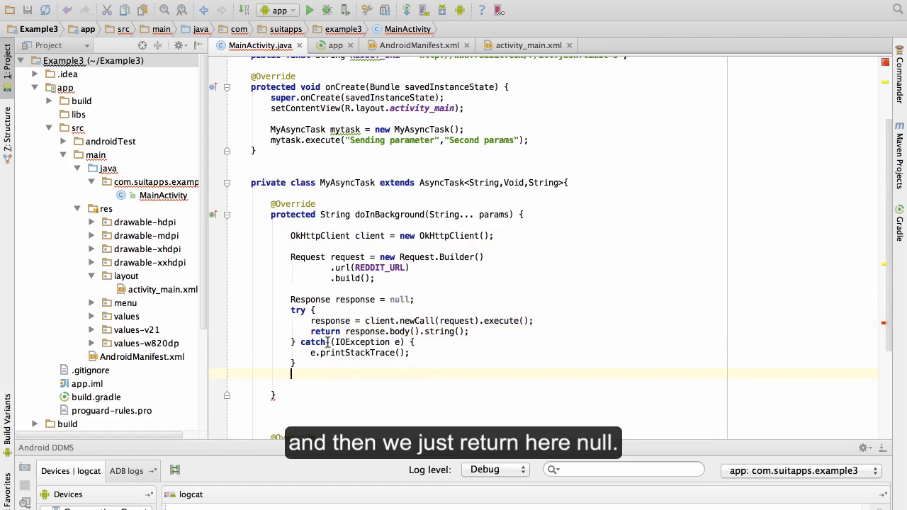
pyautogui.write('retu')
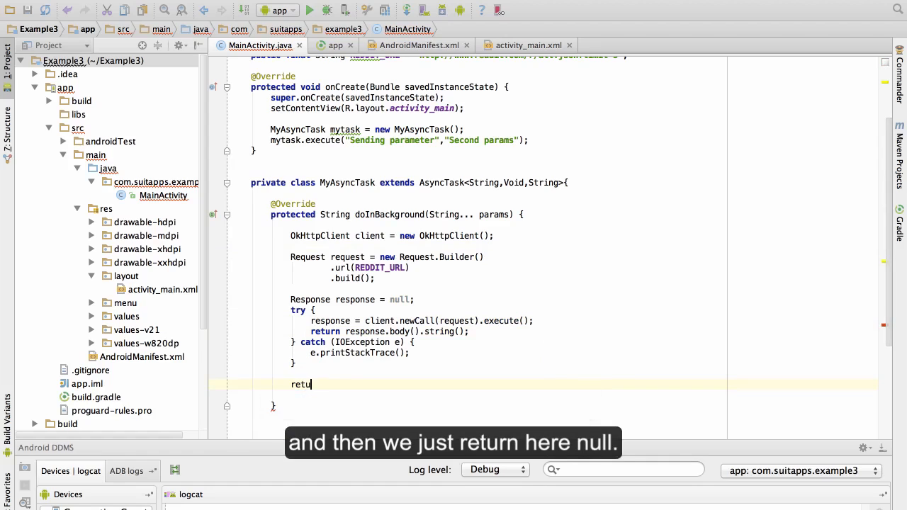
pyautogui.write('rn null;')
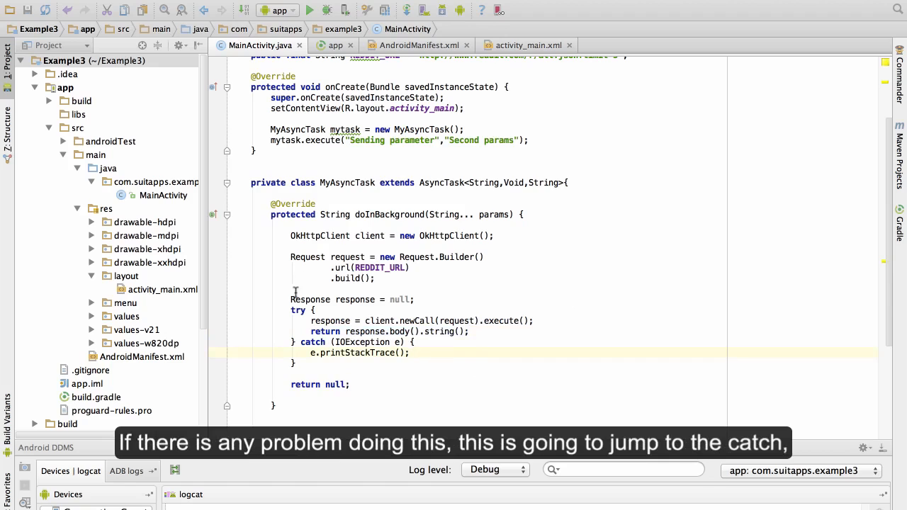
pyautogui.moveTo(311, 320); pyautogui.dragTo(535, 320)
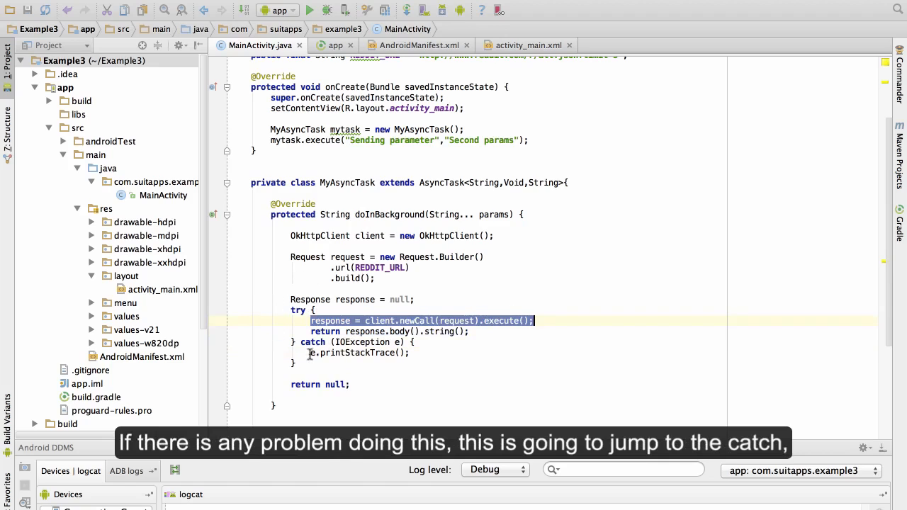
pyautogui.click(404, 384)
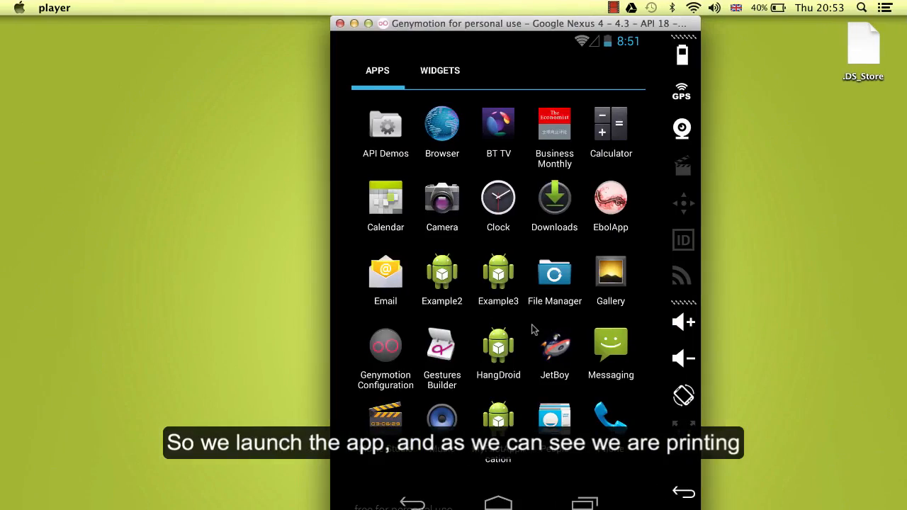
# Run the Example3 app from the Genymotion app drawer
pyautogui.click(498, 275)
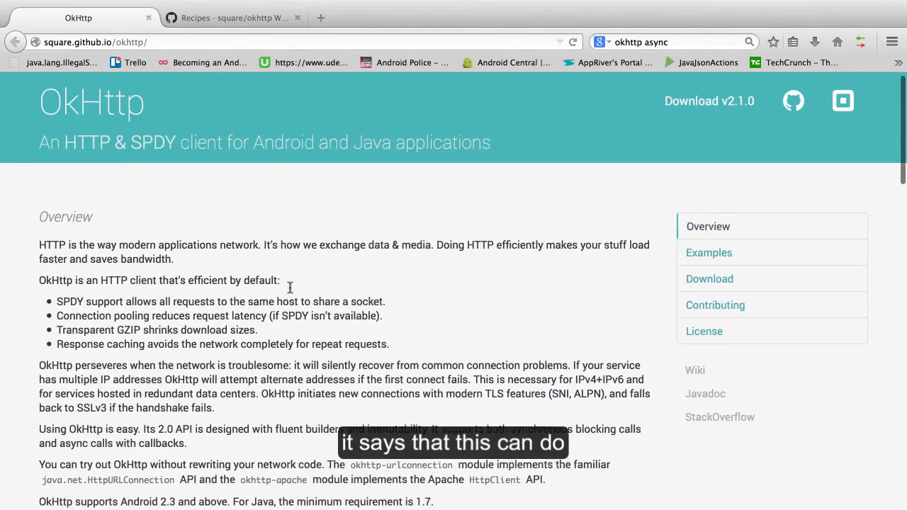
pyautogui.scroll(-3)
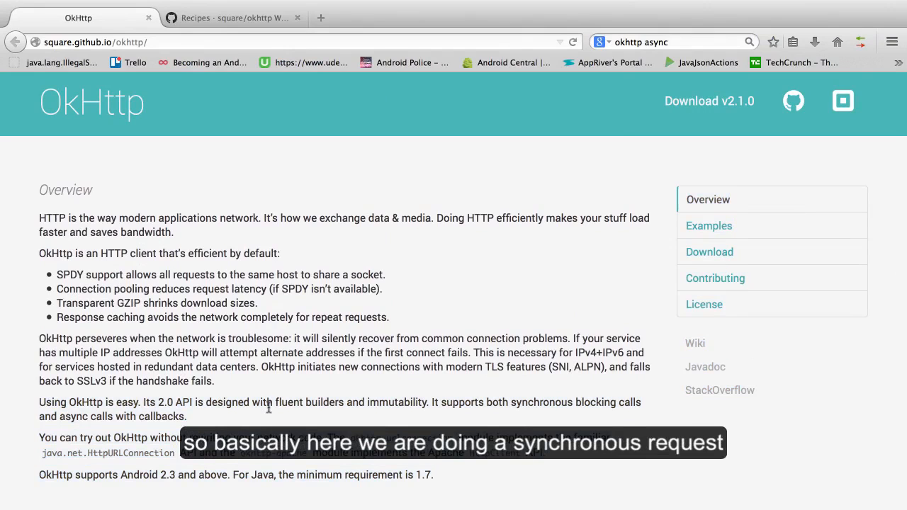
pyautogui.moveTo(40, 402); pyautogui.dragTo(187, 416)
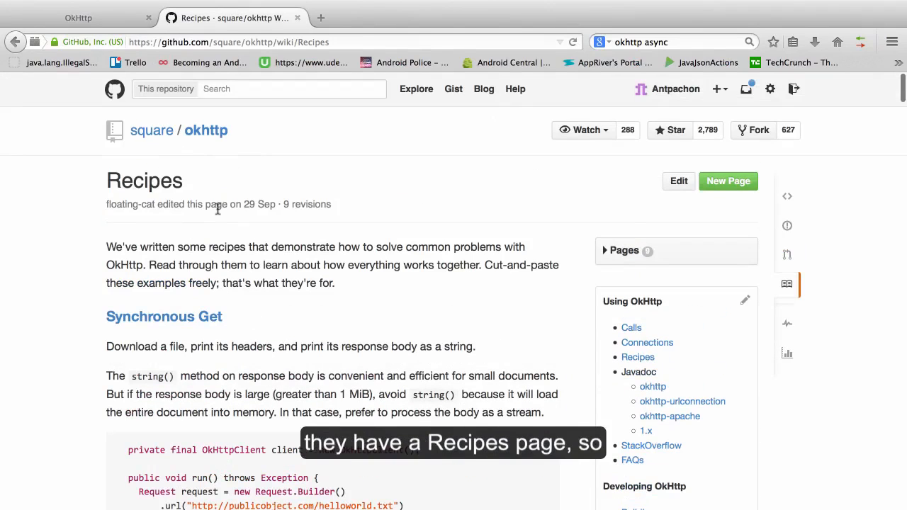
# Scroll the OkHttp Recipes wiki to the Asynchronous Get recipe using enqueue and Callback
pyautogui.scroll(-3)
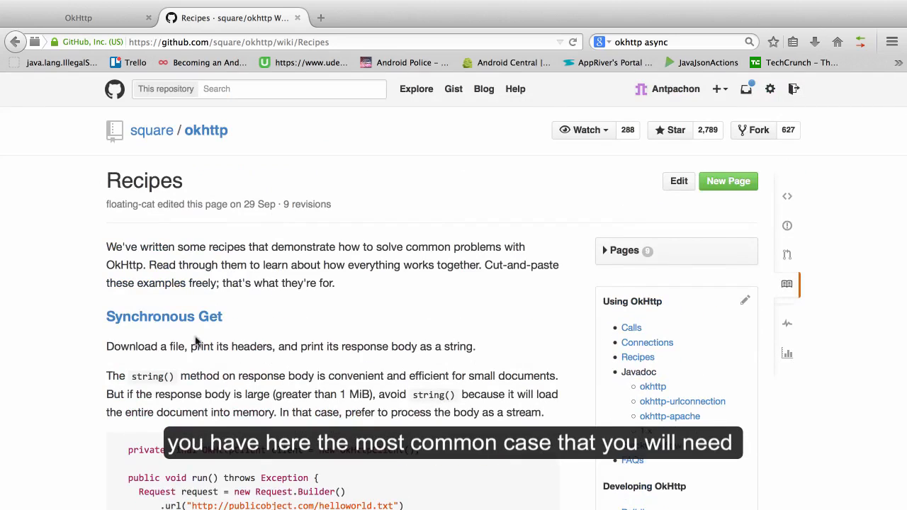
pyautogui.scroll(-3)
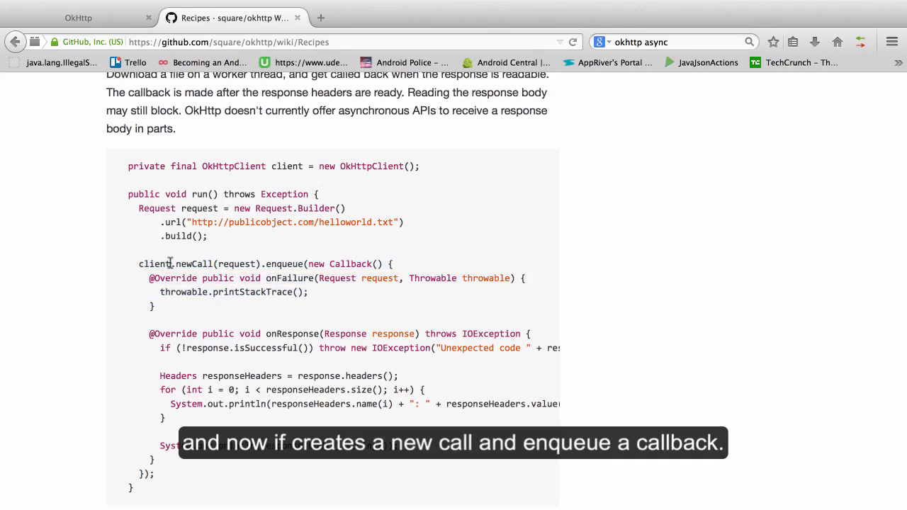
pyautogui.moveTo(343, 264)
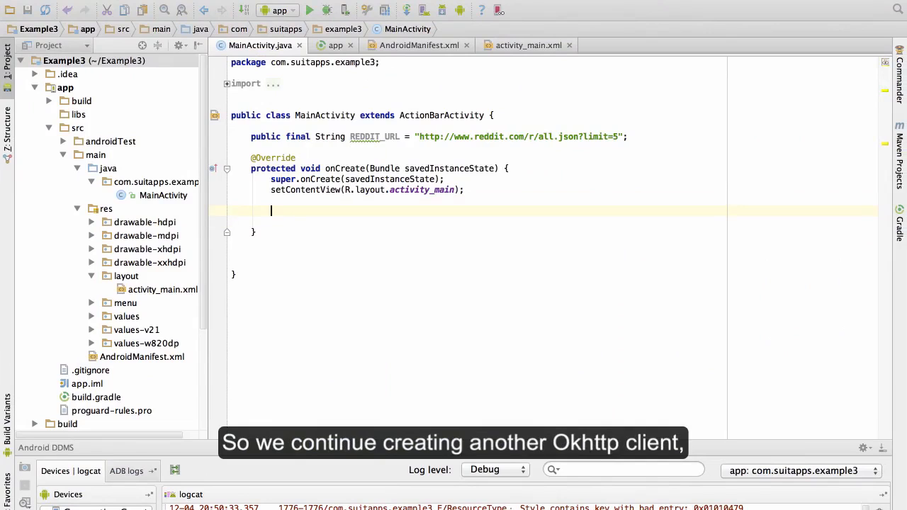
# In onCreate, declare client as a new OkHttpClient and build a Request for REDDIT_URL
pyautogui.write('OkHttpClient')
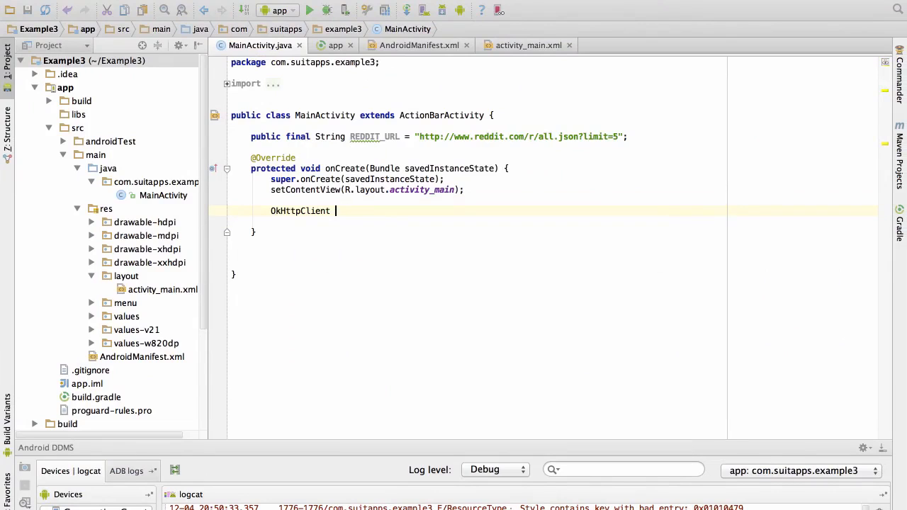
pyautogui.write('client = new')
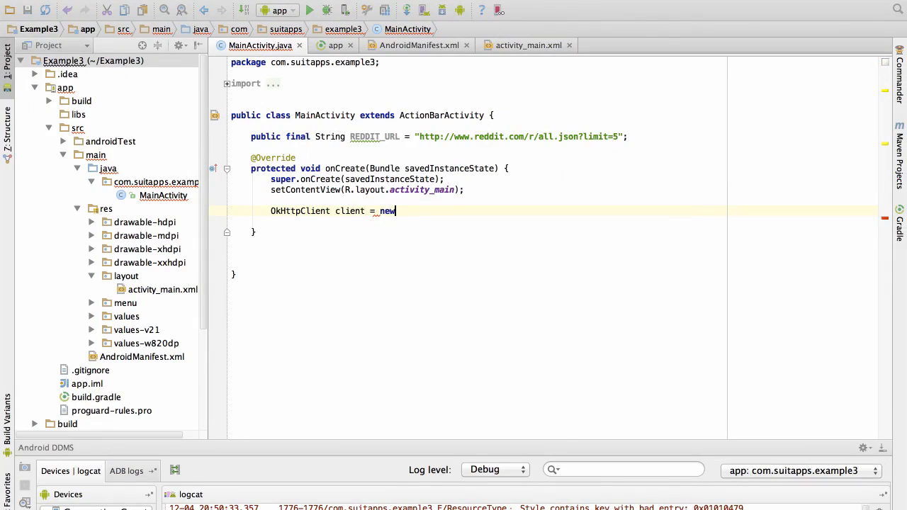
pyautogui.write('OkHttpClient();')
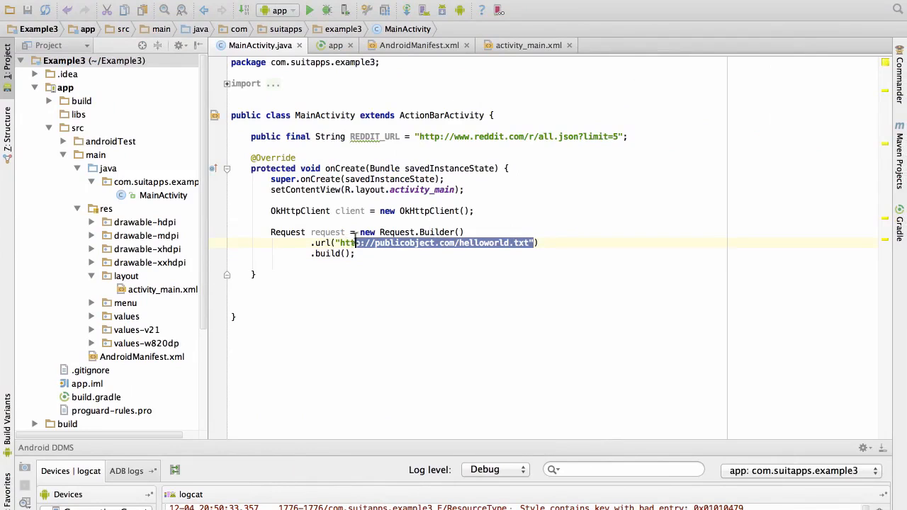
pyautogui.write('REDDIT_URL)')
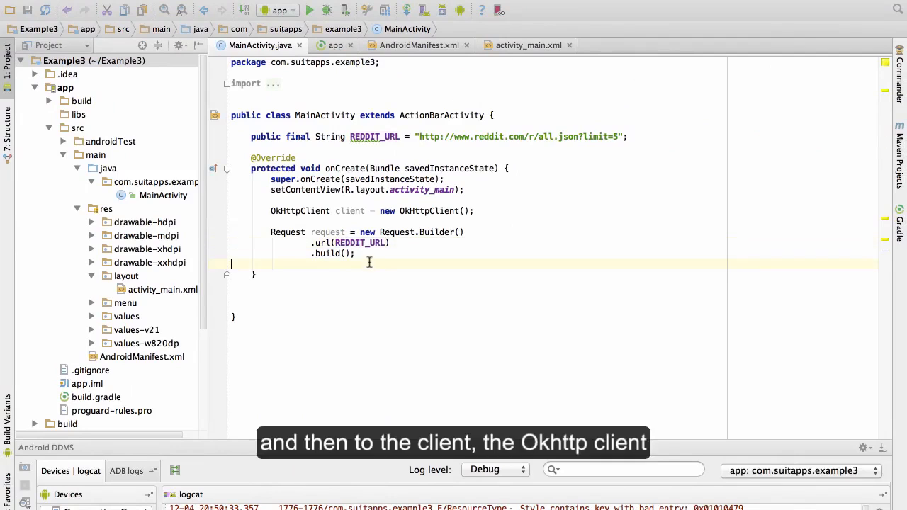
pyautogui.write('clin')
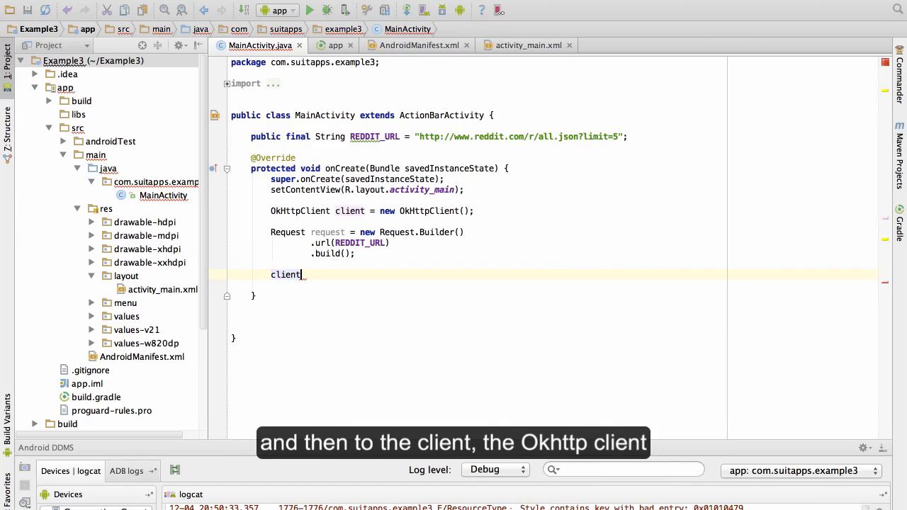
# Call client.newCall(request).enqueue with a new Callback generating empty onFailure and onResponse
pyautogui.write('.')
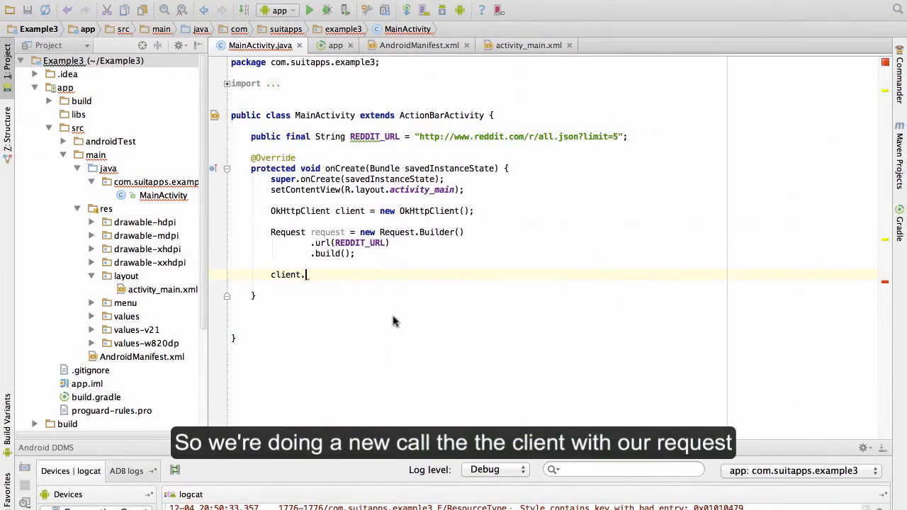
pyautogui.write('new')
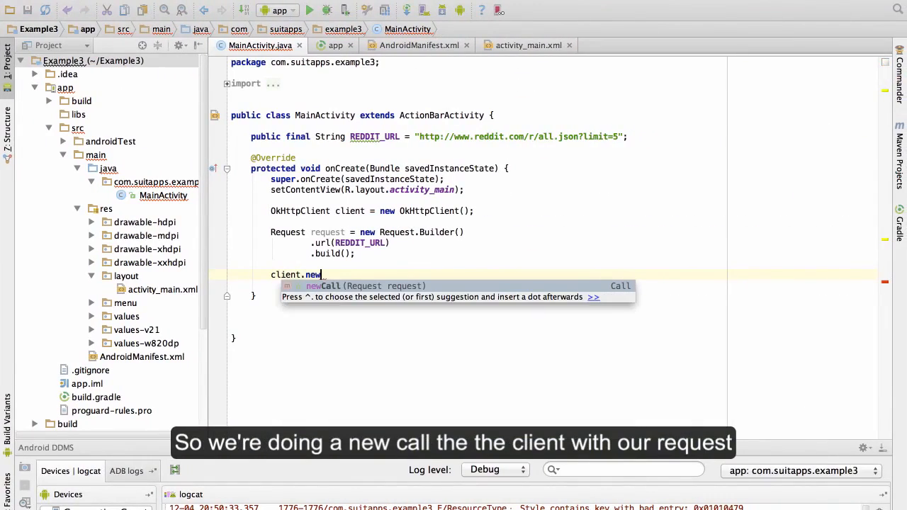
pyautogui.write('Call(request).')
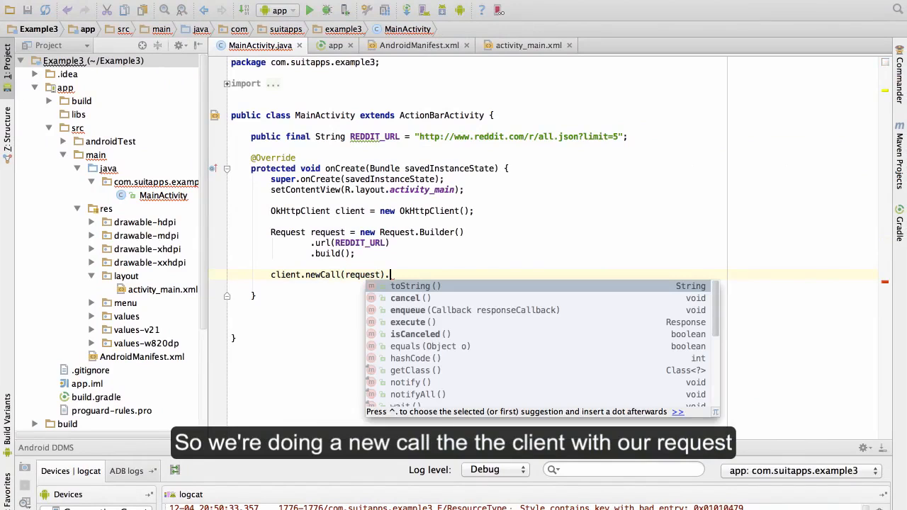
pyautogui.moveTo(474, 310)
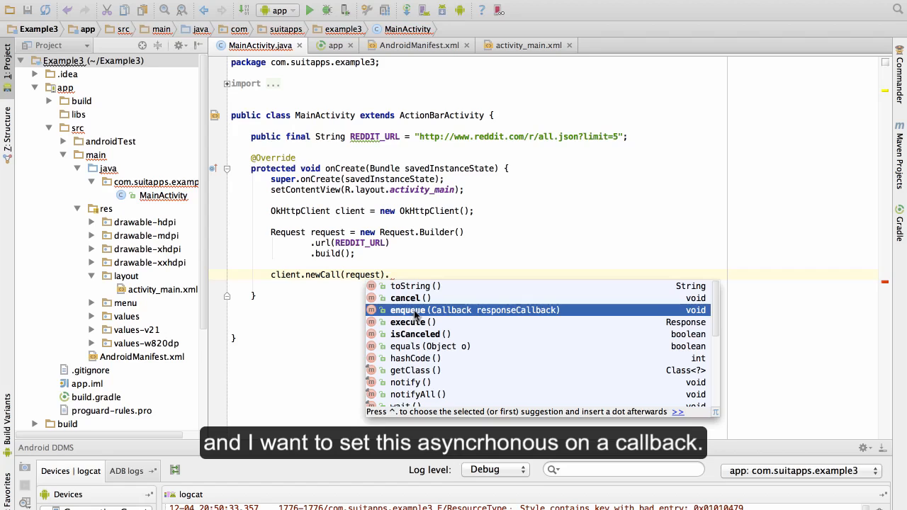
pyautogui.click(408, 310)
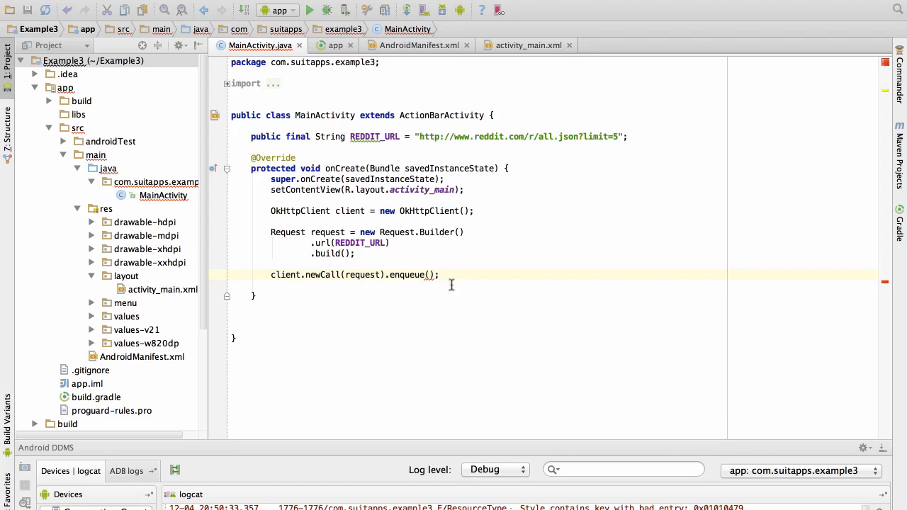
pyautogui.write('new C')
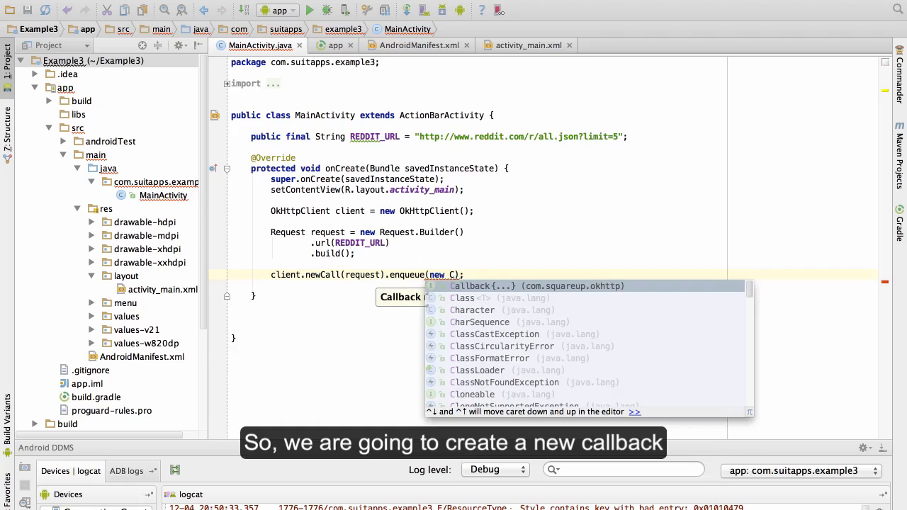
pyautogui.click(470, 286)
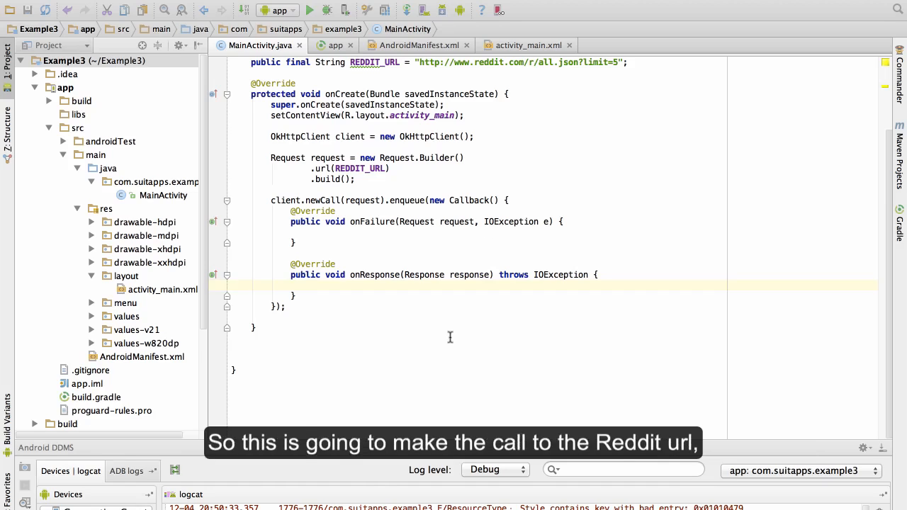
pyautogui.moveTo(369, 168)
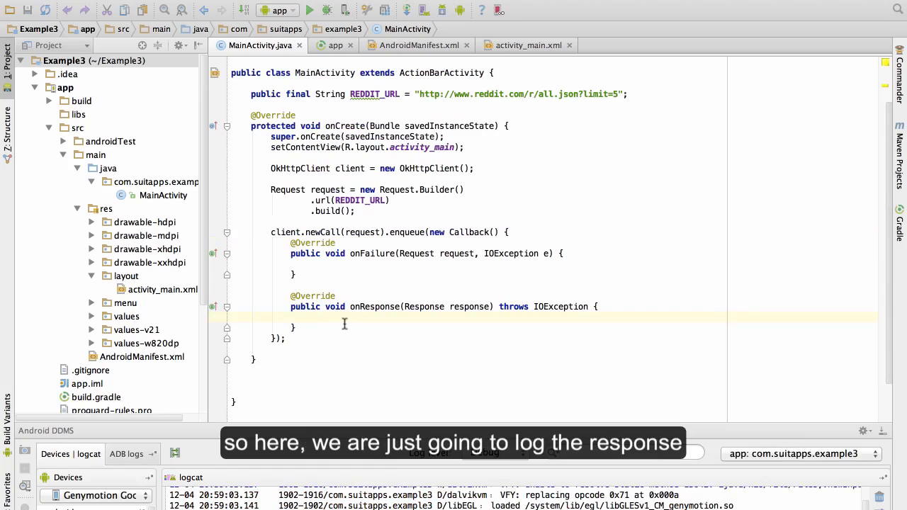
# In onResponse, add Log.d("RESPONSE", response.toString())
pyautogui.write('Log.d("RES')
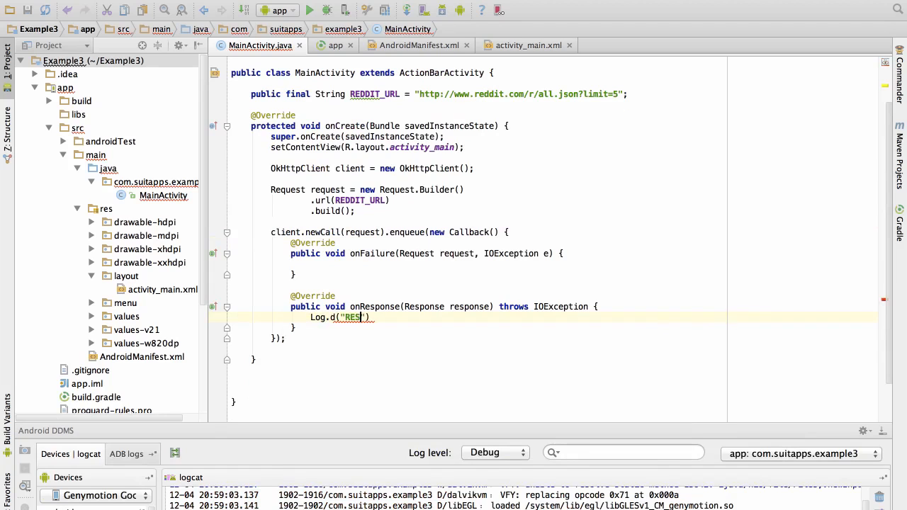
pyautogui.write('PONSE",')
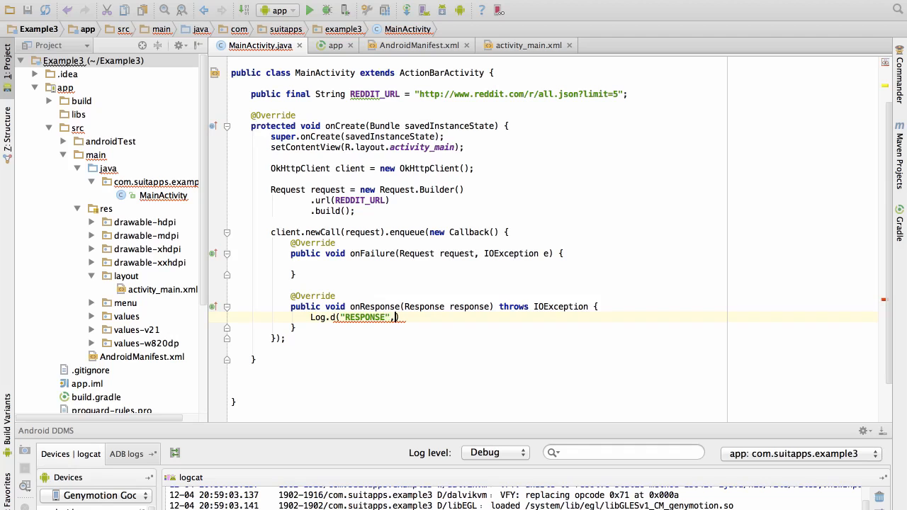
pyautogui.write('response.toString(')
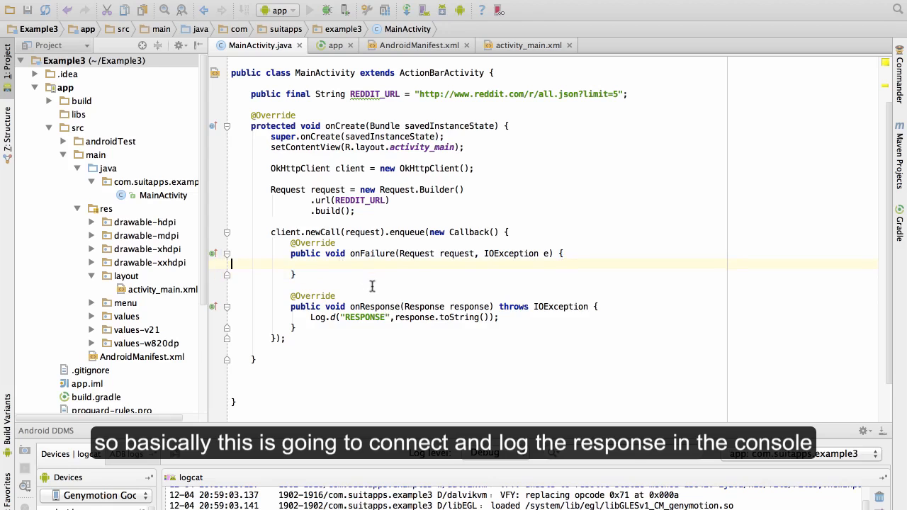
pyautogui.moveTo(355, 414)
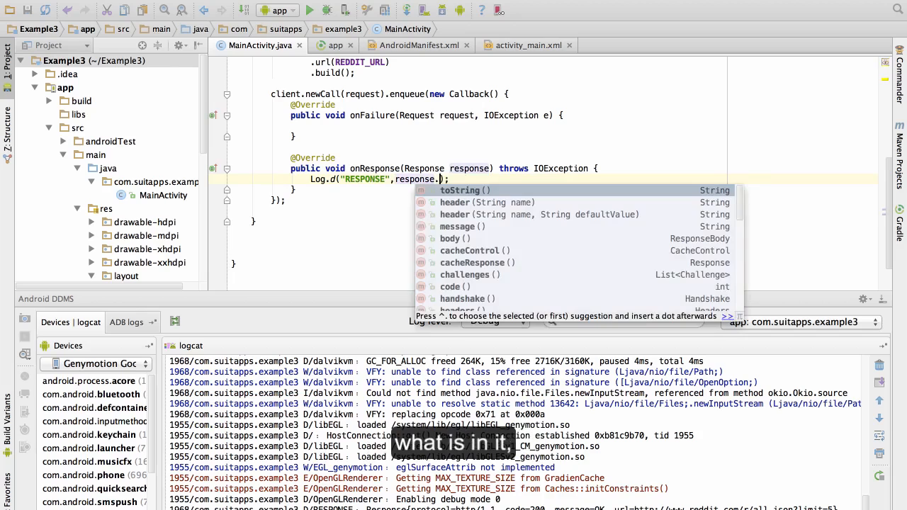
pyautogui.moveTo(461, 228)
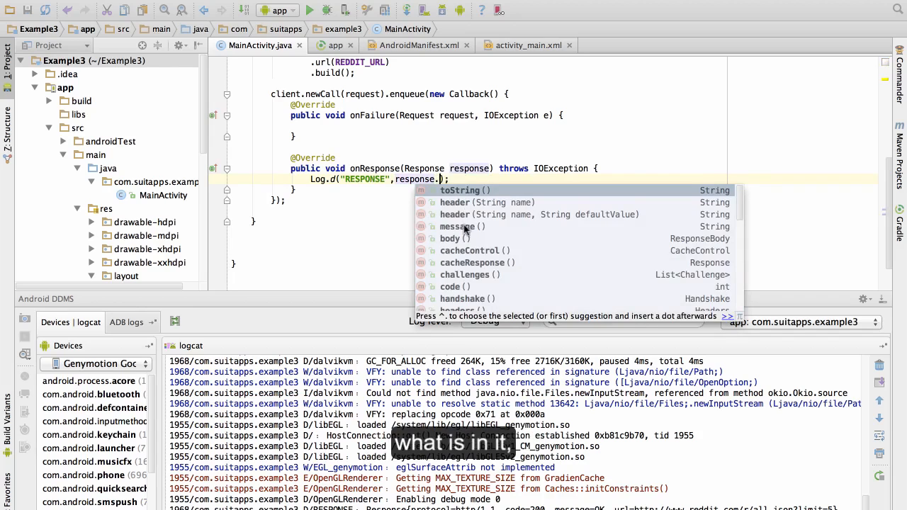
# Change the log to response.body().string() and highlight the Callback class
pyautogui.write('body().string(')
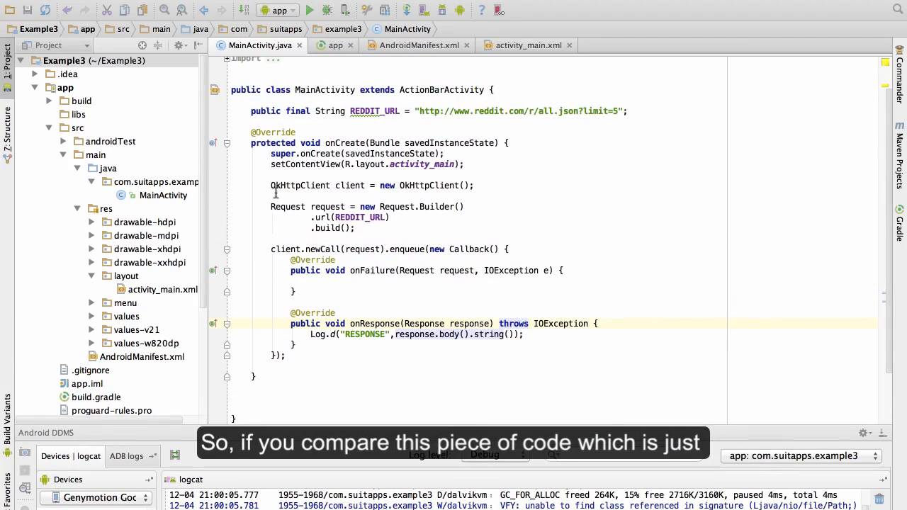
pyautogui.doubleClick(468, 248)
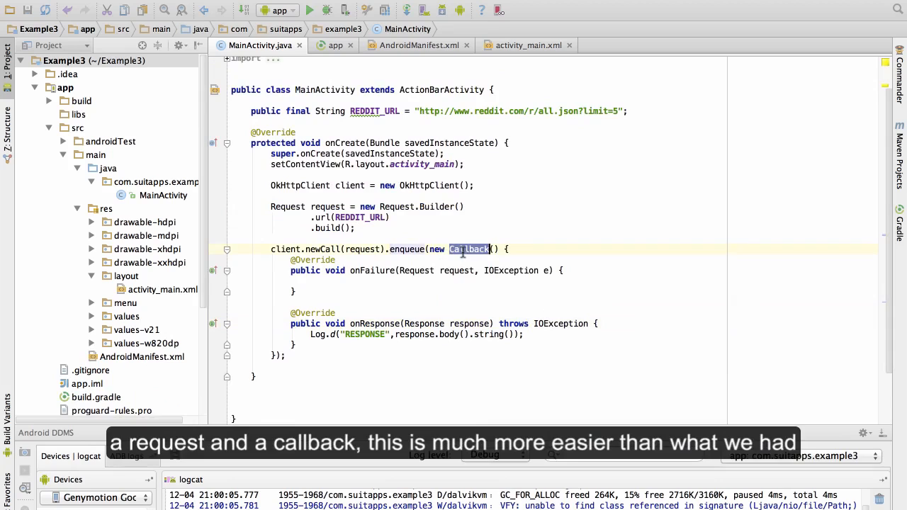